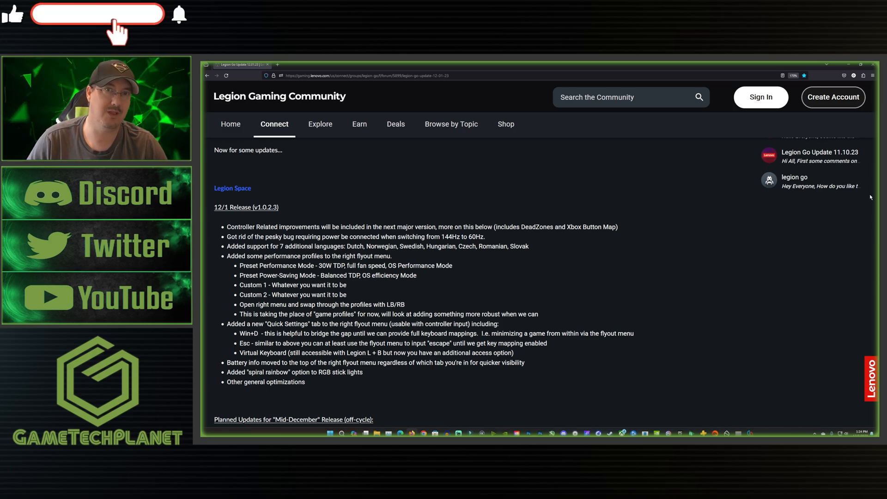
Scroll the update post down to the first planned Mid-December items, such as joystick deadzone adjustment
{"action": "left_click", "coordinate": [97, 17]}
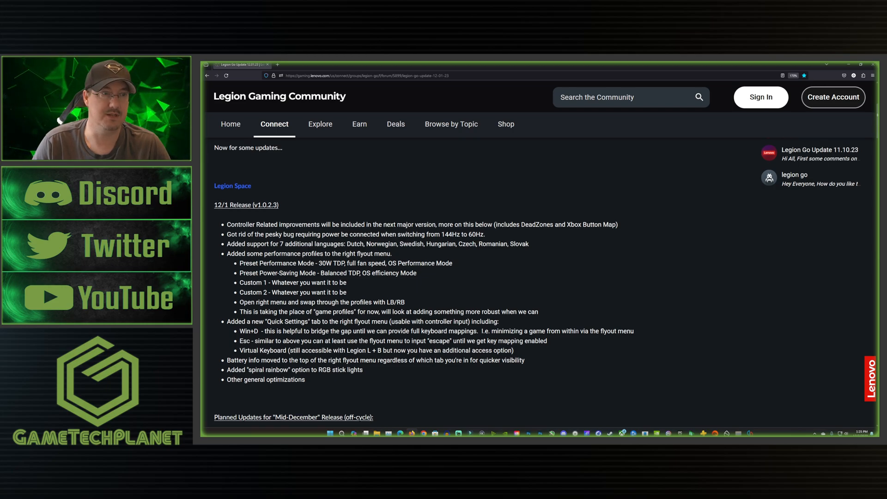
{"action": "scroll", "scroll_direction": "down", "scroll_amount": 3}
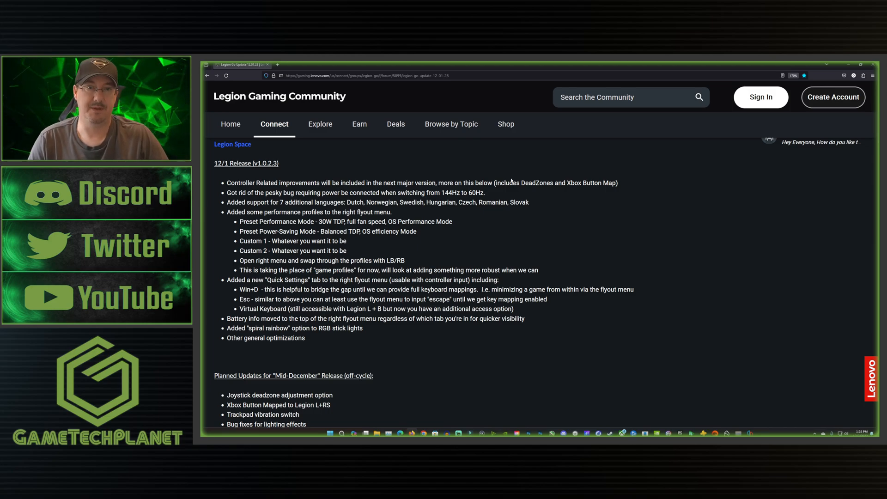
{"action": "mouse_move", "coordinate": [554, 195]}
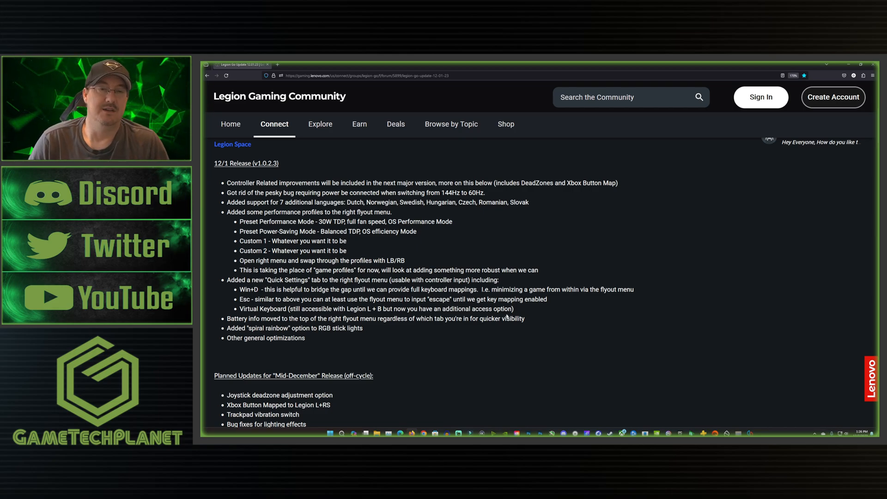
Scroll down to reveal the whole Mid-December list, ending with the controller input duplication fix
{"action": "scroll", "scroll_direction": "down", "scroll_amount": 3}
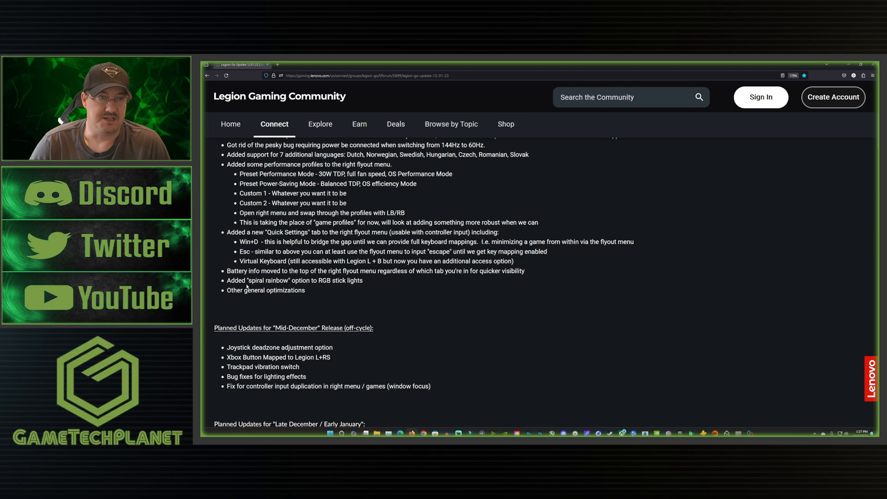
{"action": "mouse_move", "coordinate": [348, 302]}
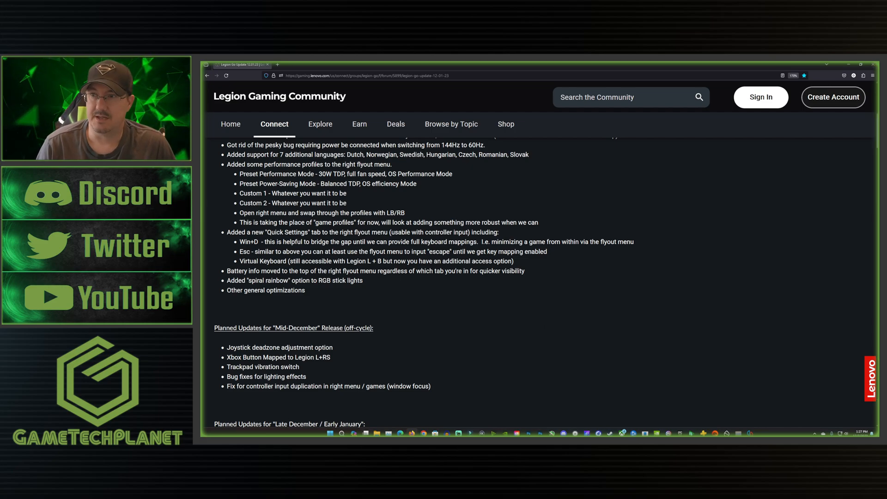
Scroll down through the Late December / Early January plans with the FPS Limit preview to the Calendar Q1 2024 list
{"action": "scroll", "scroll_direction": "down", "scroll_amount": 3}
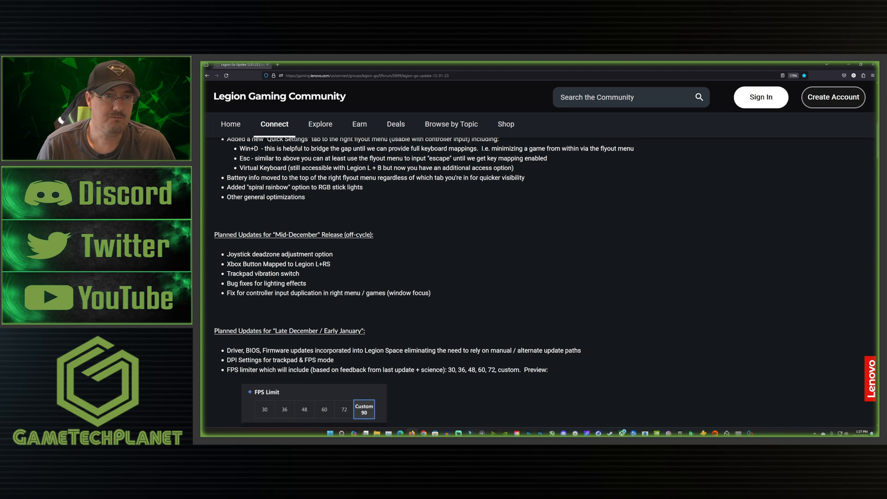
{"action": "scroll", "scroll_direction": "down", "scroll_amount": 3}
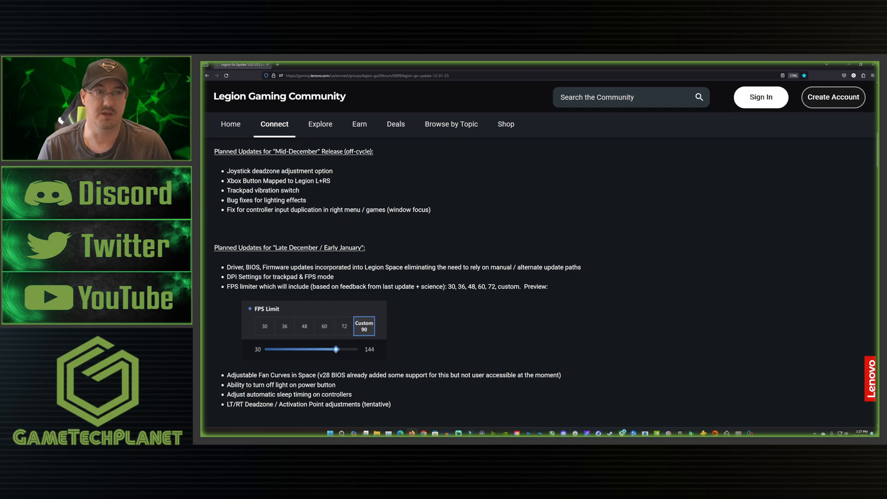
{"action": "mouse_move", "coordinate": [322, 225]}
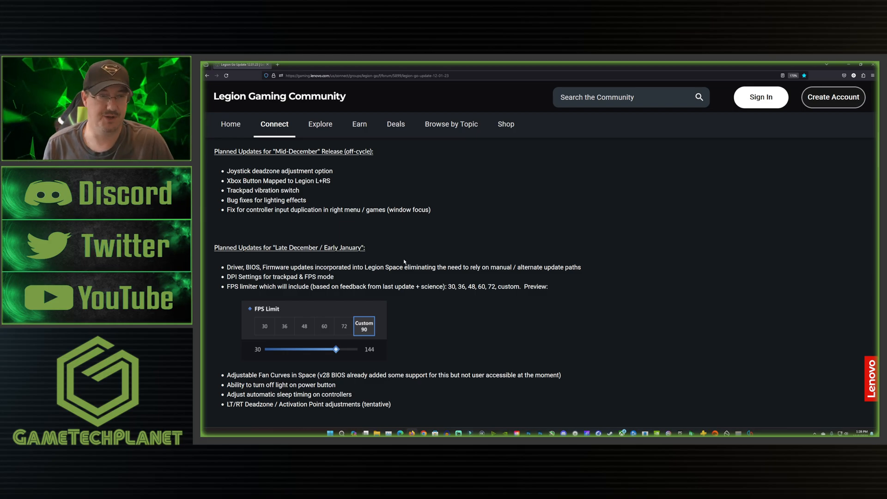
{"action": "scroll", "scroll_direction": "down", "scroll_amount": 3}
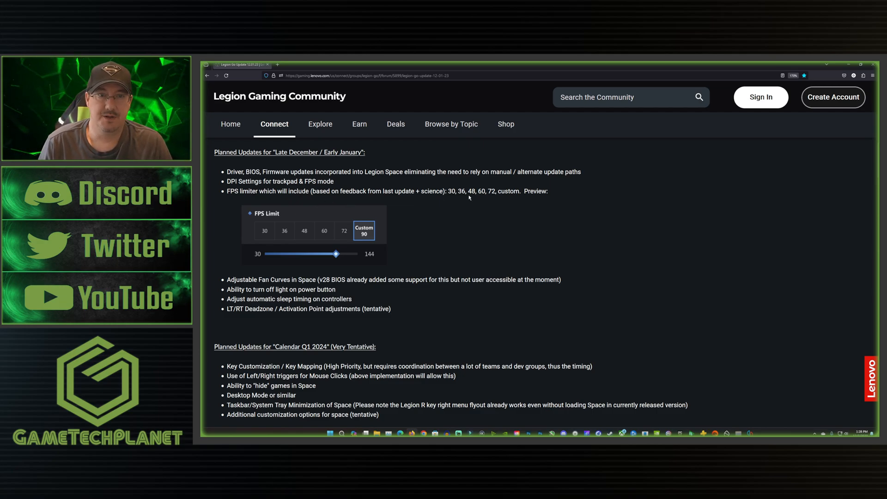
{"action": "mouse_move", "coordinate": [515, 206]}
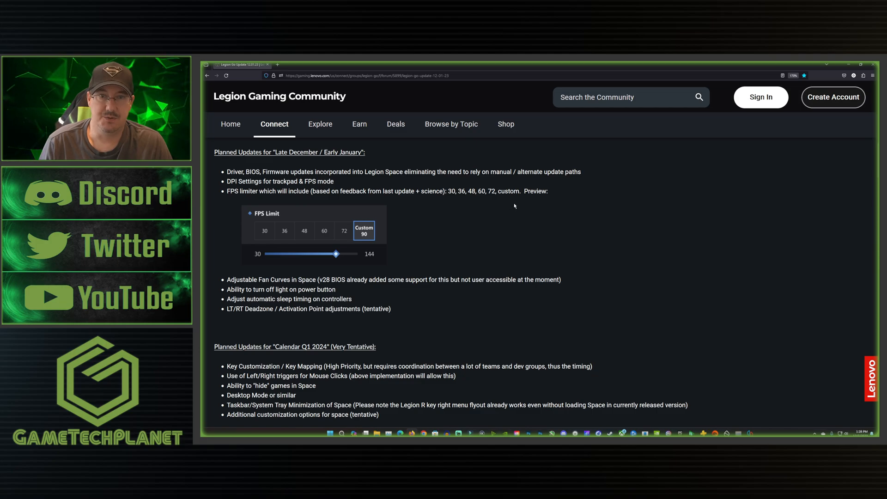
{"action": "mouse_move", "coordinate": [389, 249]}
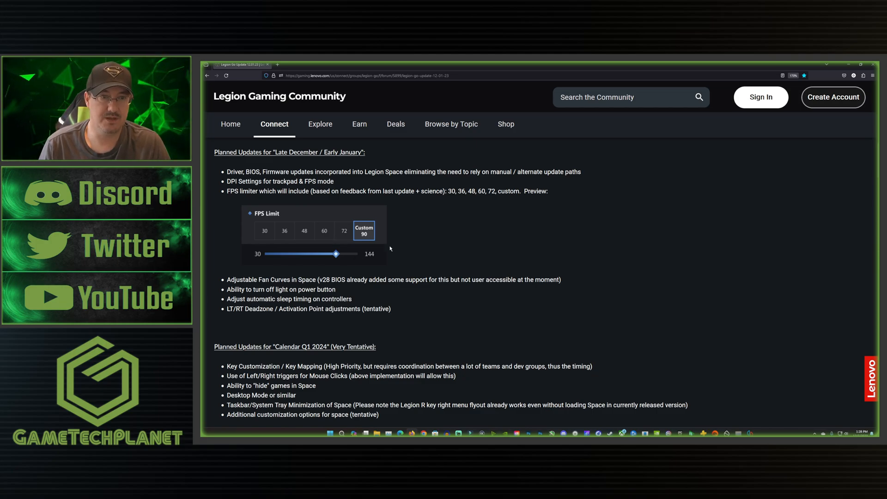
{"action": "mouse_move", "coordinate": [385, 244]}
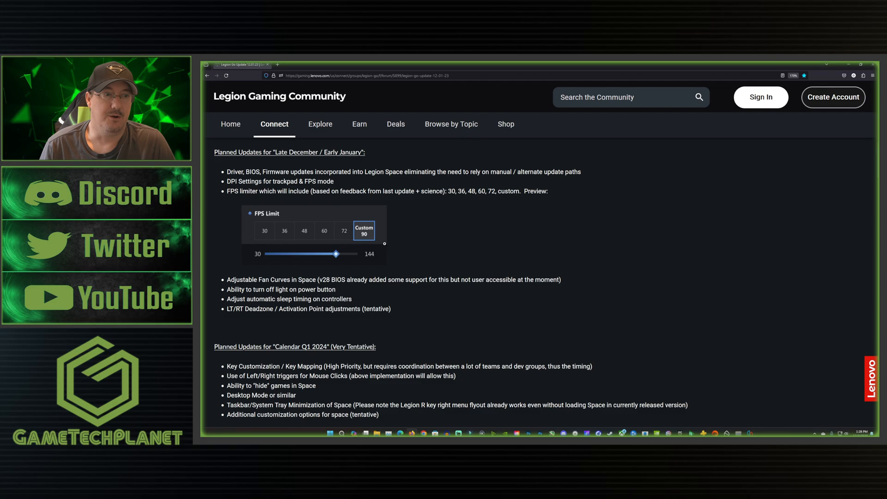
Scroll down past the Calendar Q1 2024 list to the deadzone-delay apology and the BIOS V28 Beta section
{"action": "scroll", "scroll_direction": "down", "scroll_amount": 3}
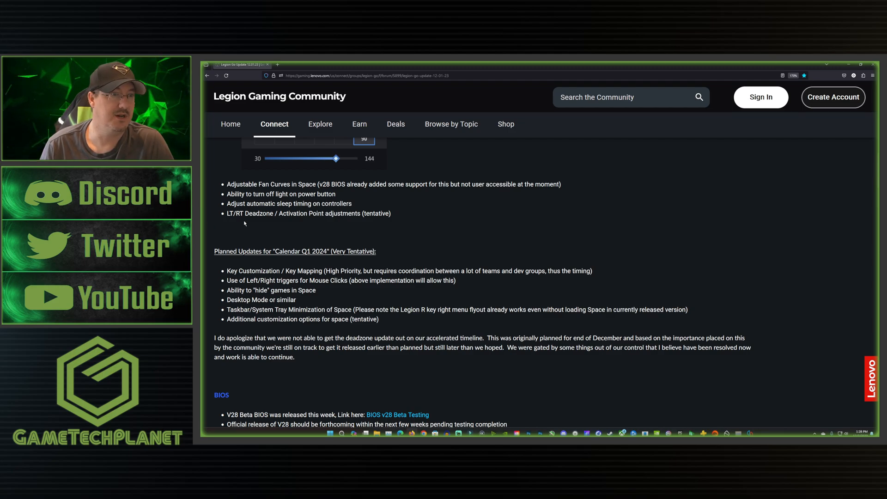
{"action": "mouse_move", "coordinate": [351, 221]}
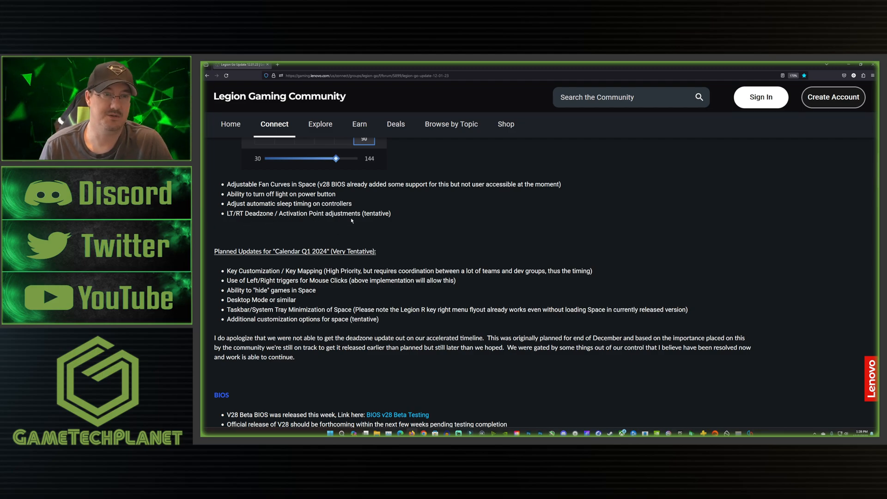
{"action": "mouse_move", "coordinate": [434, 216]}
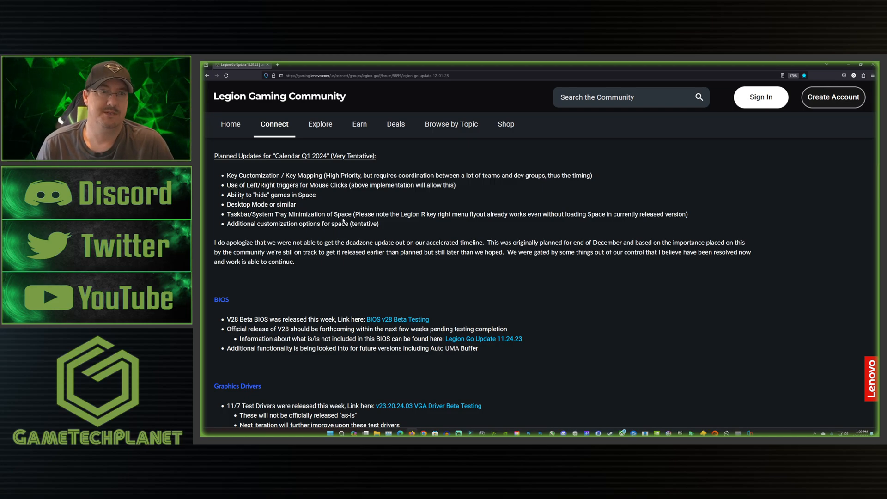
{"action": "mouse_move", "coordinate": [388, 202]}
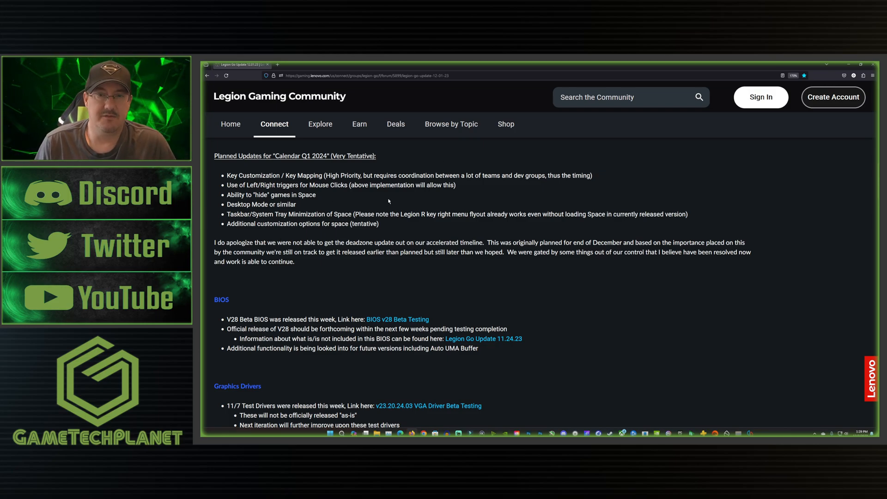
{"action": "mouse_move", "coordinate": [401, 282]}
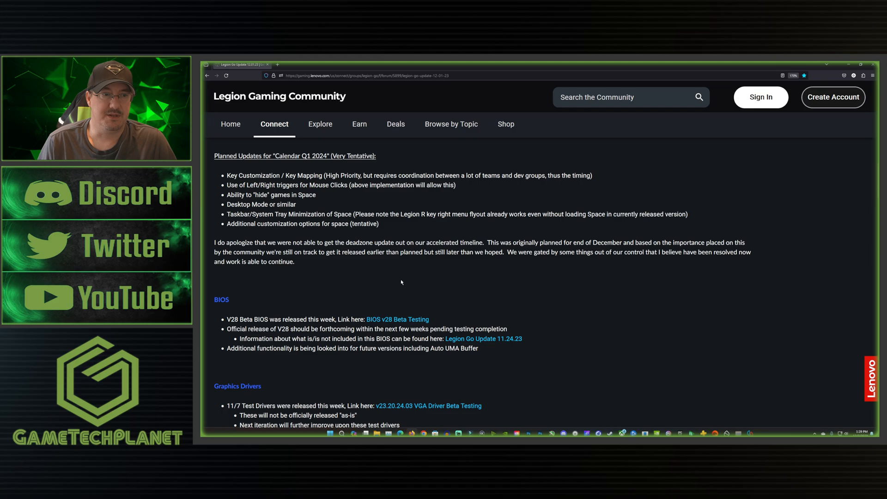
Scroll through the Graphics Drivers, Miscellaneous and Known Issues sections to the end of the post
{"action": "scroll", "scroll_direction": "down", "scroll_amount": 3}
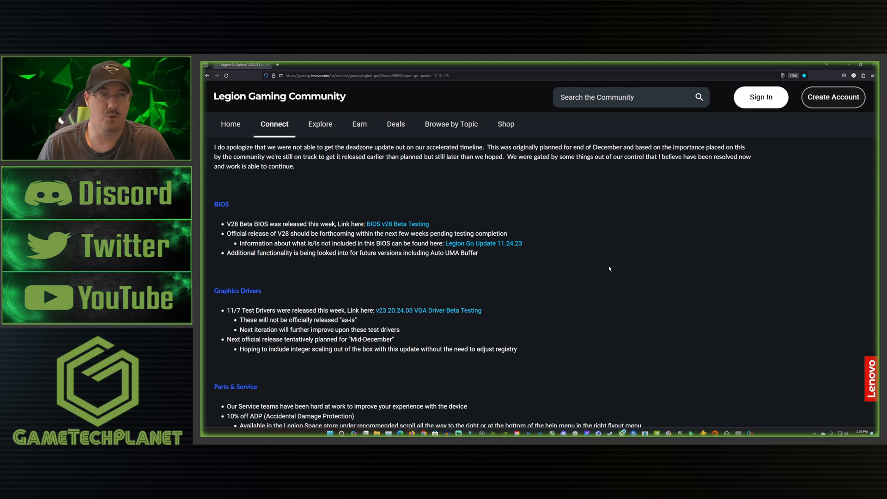
{"action": "scroll", "scroll_direction": "down", "scroll_amount": 3}
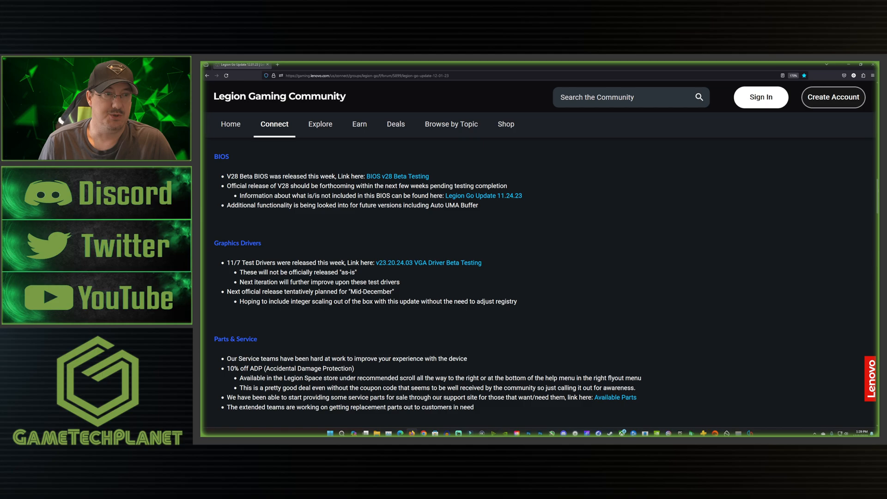
{"action": "scroll", "scroll_direction": "down", "scroll_amount": 3}
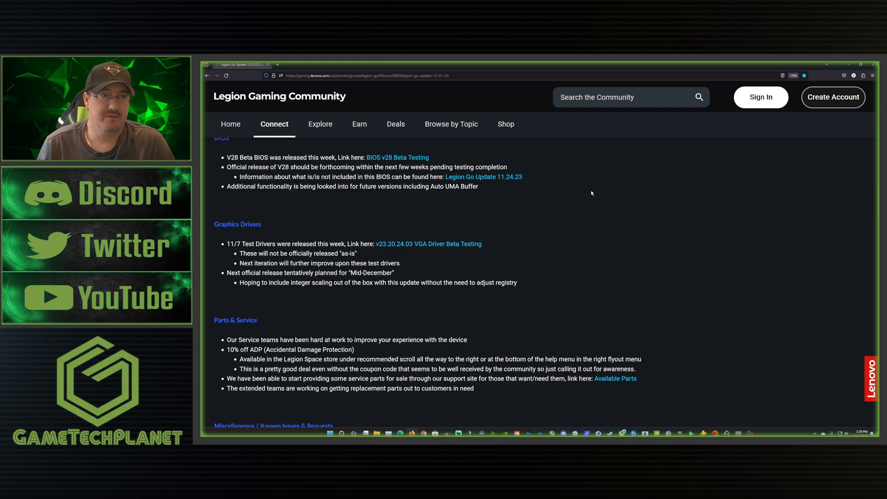
{"action": "scroll", "scroll_direction": "down", "scroll_amount": 3}
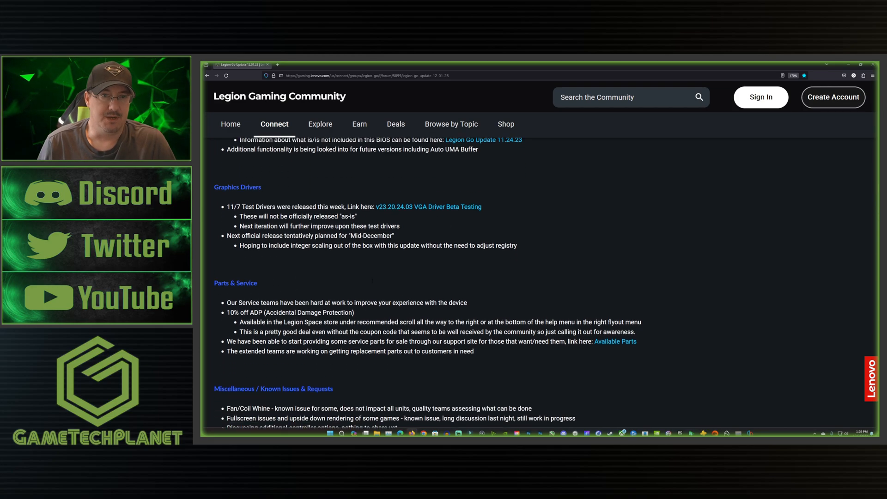
{"action": "scroll", "scroll_direction": "down", "scroll_amount": 3}
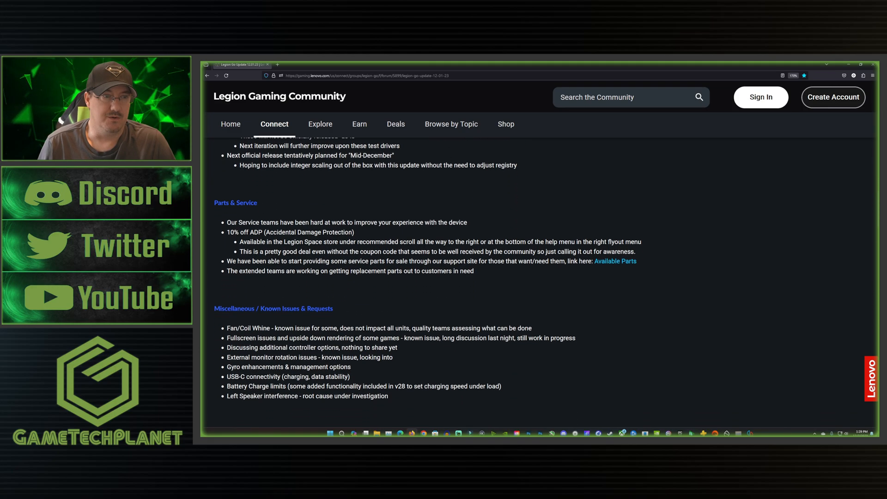
{"action": "scroll", "scroll_direction": "down", "scroll_amount": 3}
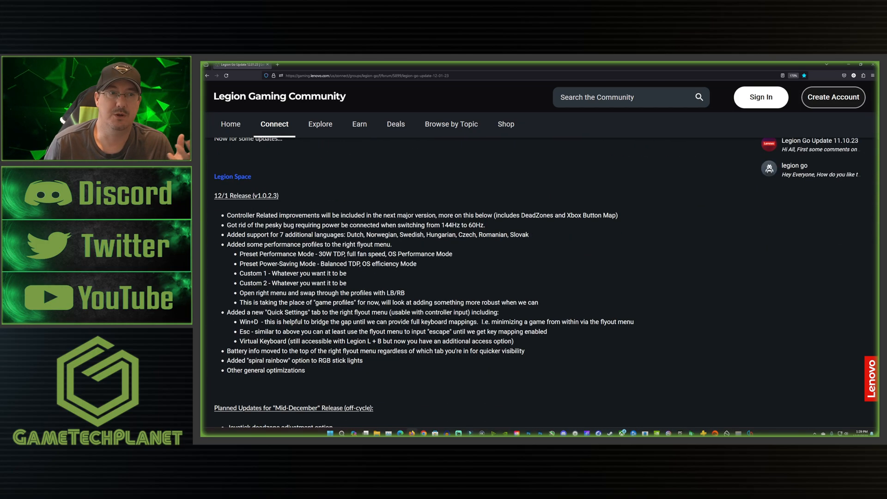
Scroll back over the BIOS section and the 12/1 Release (v1.0.2.3) list to the Mid-December planned updates
{"action": "scroll", "scroll_direction": "down", "scroll_amount": 3}
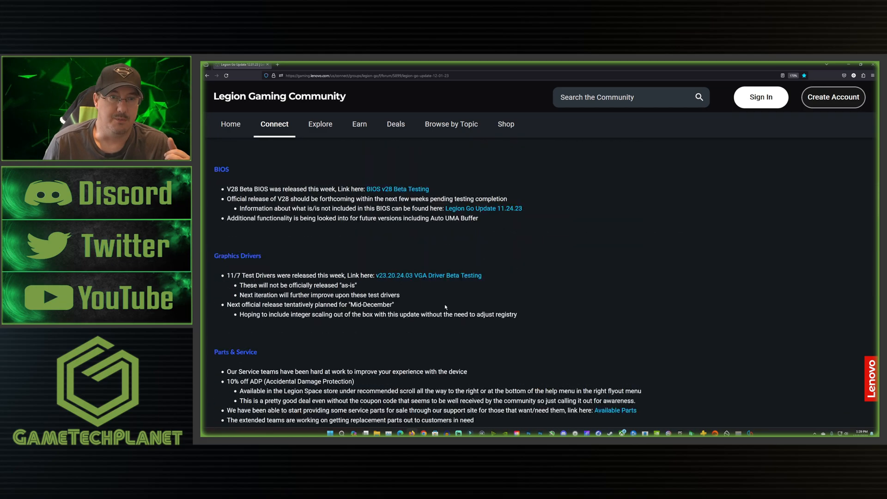
{"action": "scroll", "scroll_direction": "down", "scroll_amount": 3}
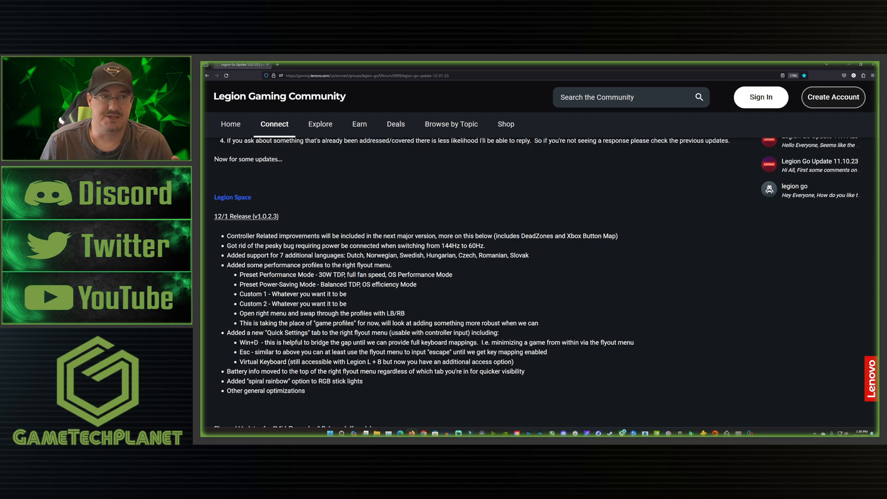
{"action": "scroll", "scroll_direction": "down", "scroll_amount": 3}
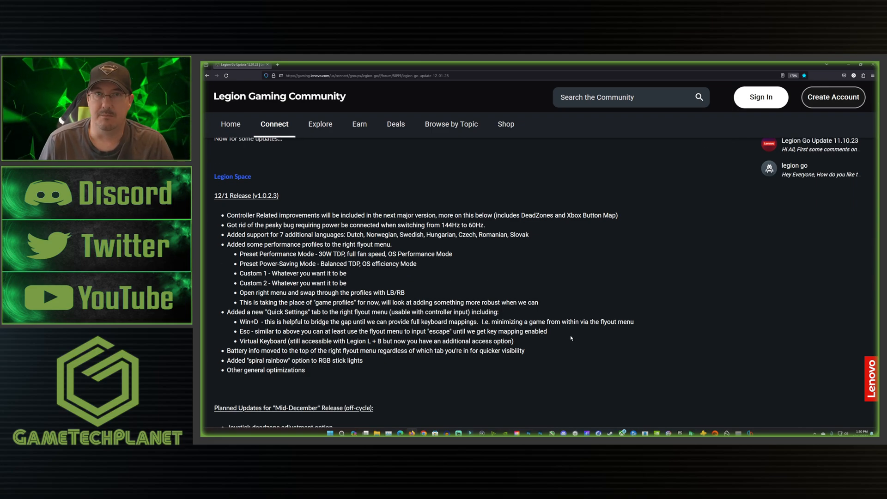
{"action": "scroll", "scroll_direction": "down", "scroll_amount": 3}
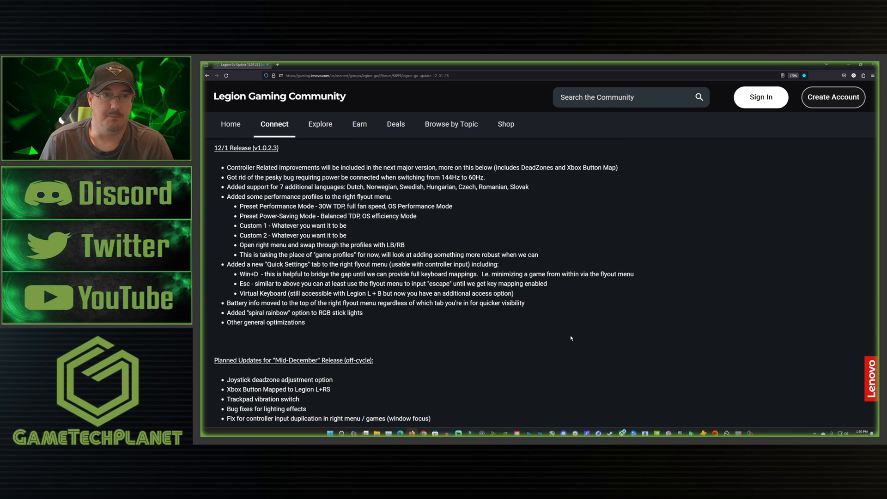
{"action": "scroll", "scroll_direction": "down", "scroll_amount": 3}
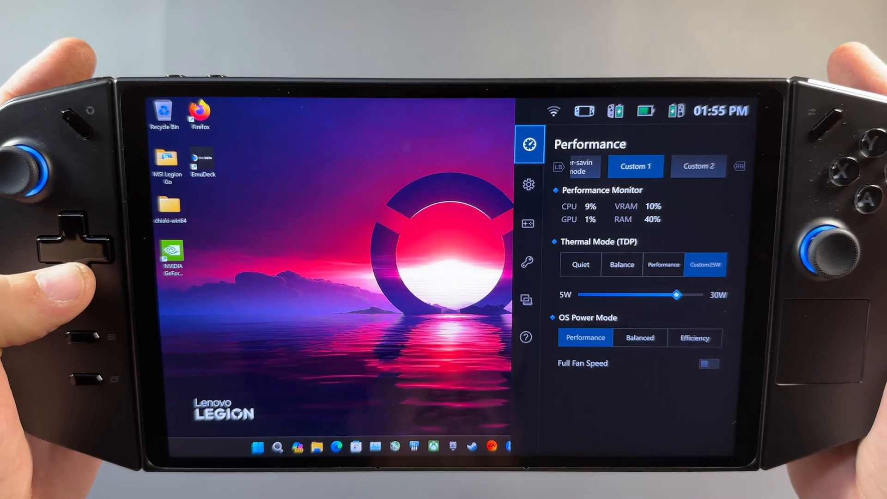
Switch the Legion Space flyout from Performance to the General settings page
{"action": "left_click", "coordinate": [528, 183]}
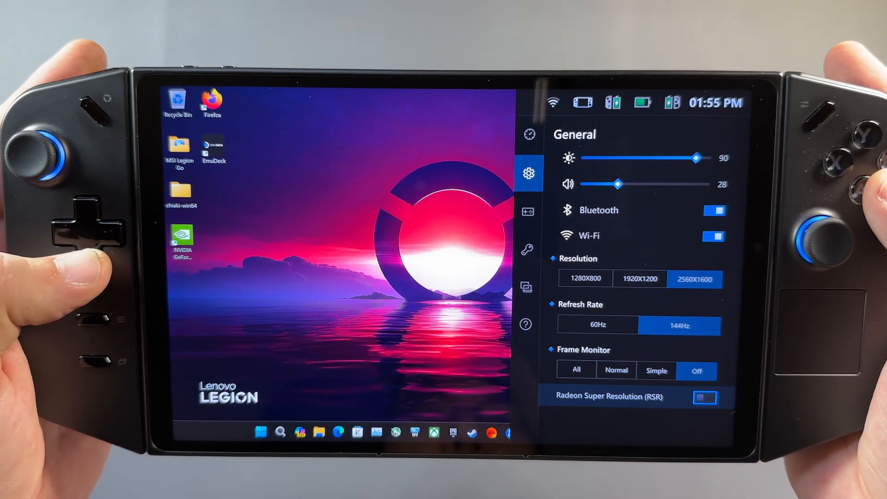
View the controller settings in the flyout, then switch to the new System Quick Settings page
{"action": "left_click", "coordinate": [577, 370]}
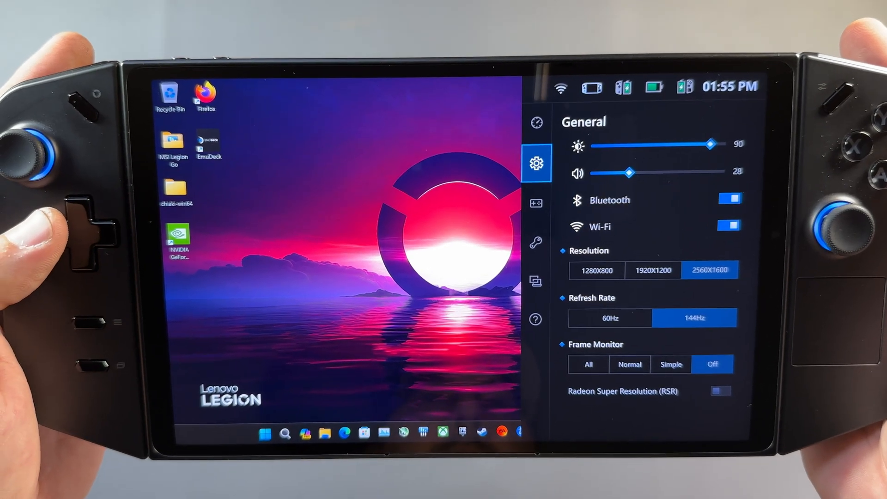
{"action": "left_click", "coordinate": [536, 203]}
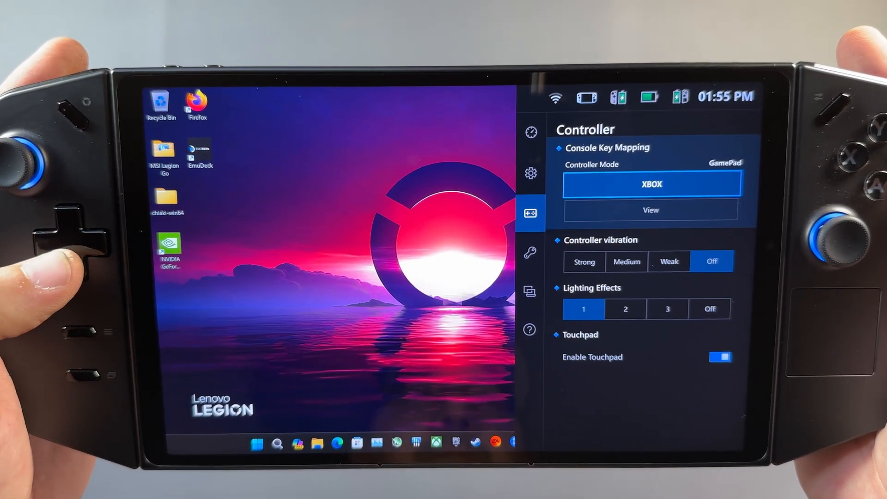
{"action": "left_click", "coordinate": [650, 210]}
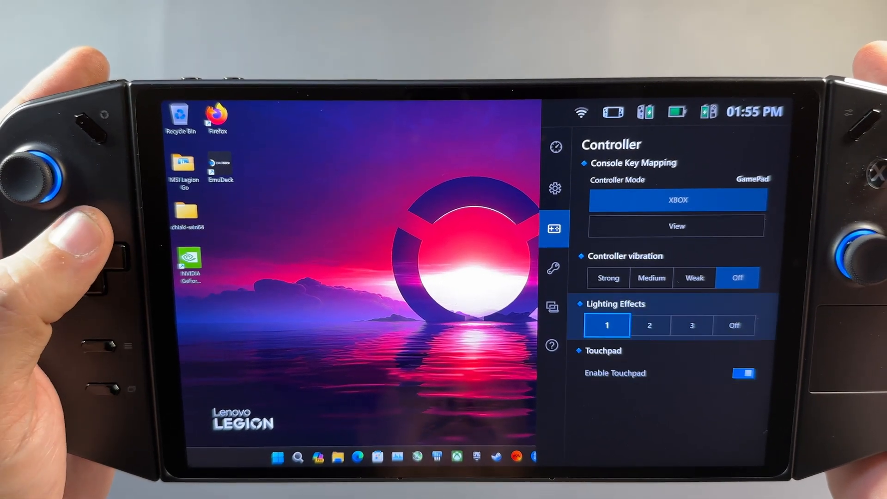
{"action": "left_click", "coordinate": [553, 268]}
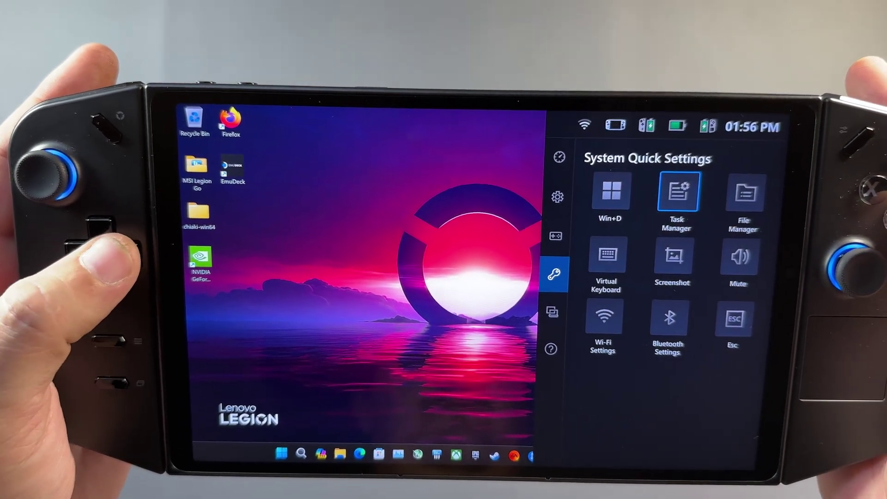
Launch File Manager from the quick settings, close the Explorer window, and return to the Performance page
{"action": "left_click", "coordinate": [676, 190]}
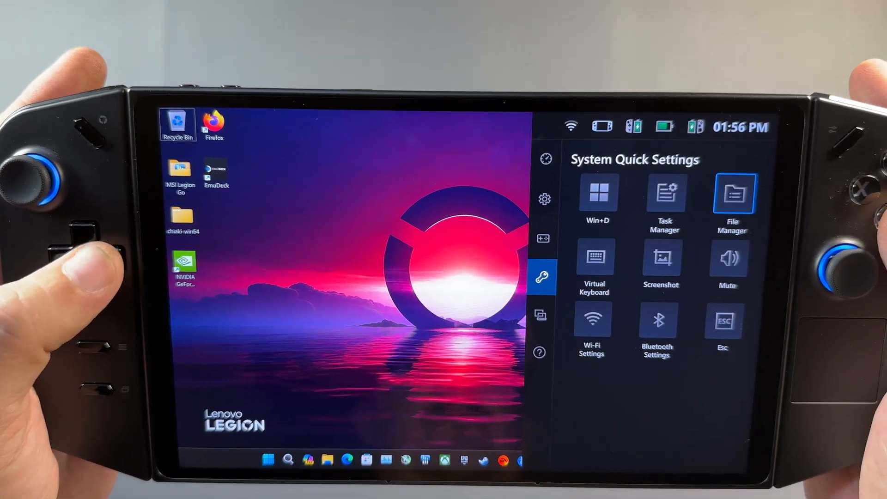
{"action": "left_click", "coordinate": [732, 194]}
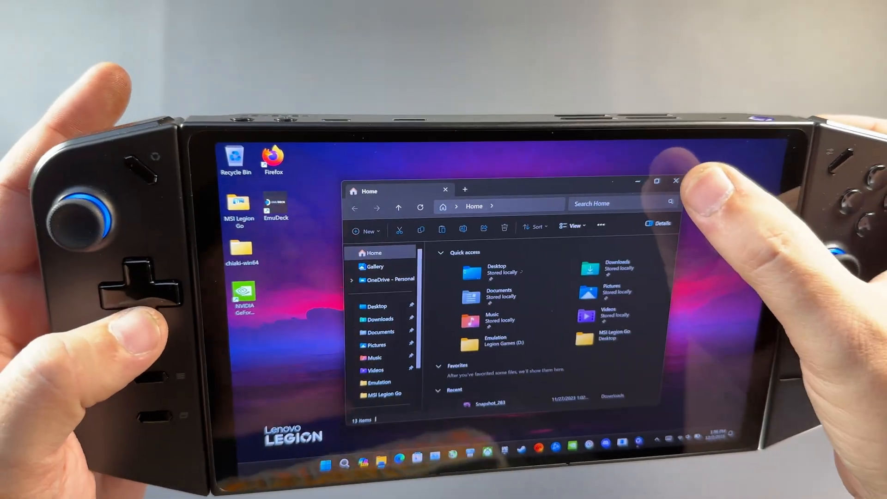
{"action": "left_click", "coordinate": [676, 180]}
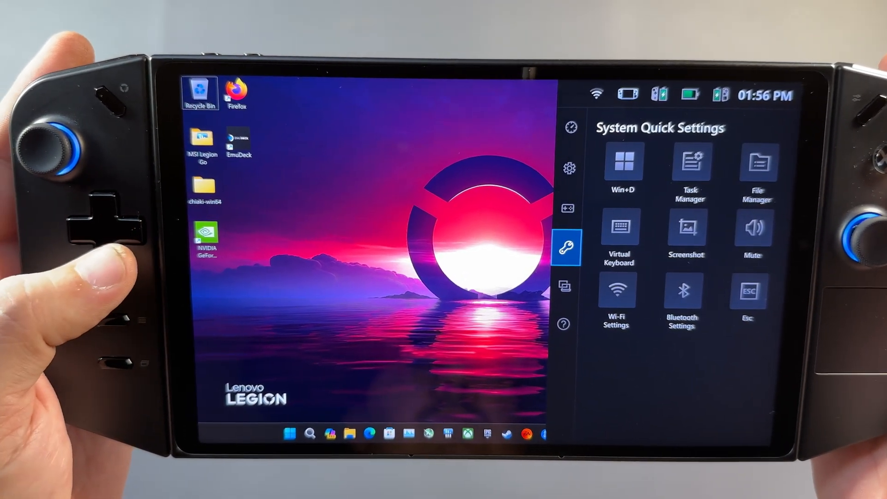
{"action": "left_click", "coordinate": [564, 325]}
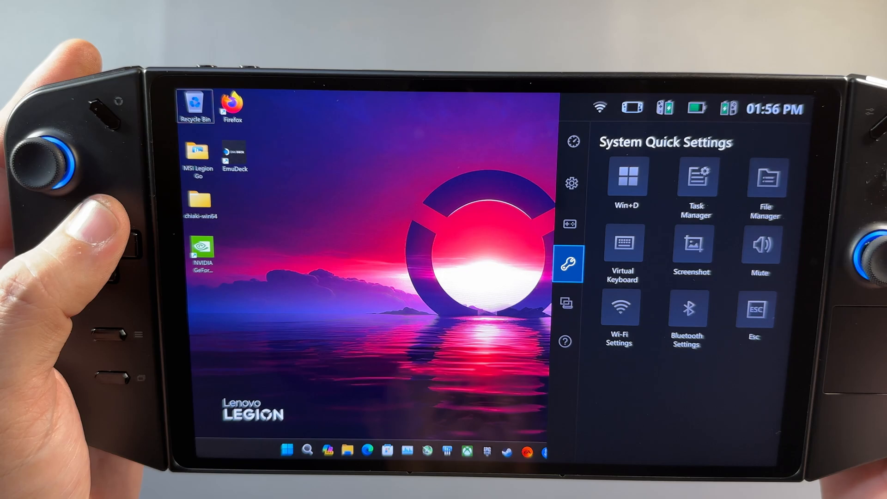
{"action": "left_click", "coordinate": [573, 143]}
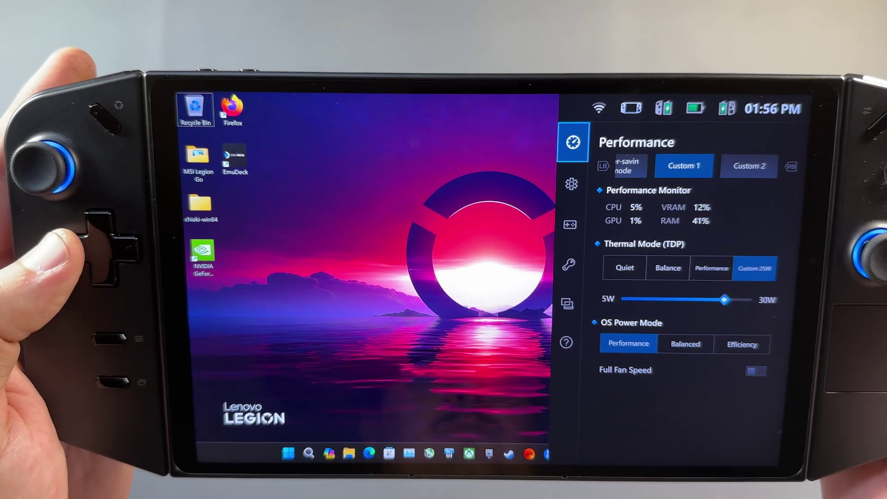